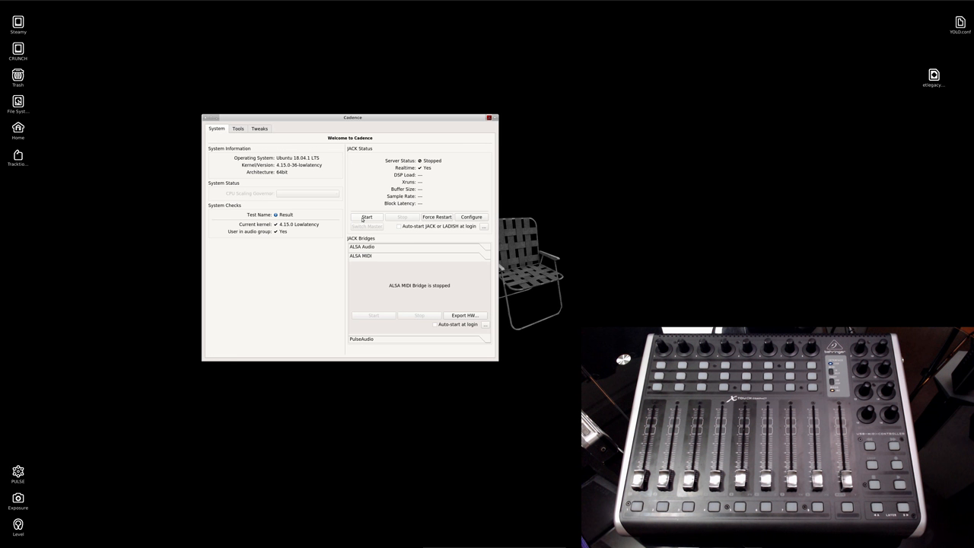
# Start JACK, enable hardware MIDI export, start the ALSA MIDI bridge, then show Cadence's tools list.
pyautogui.click(366, 216)
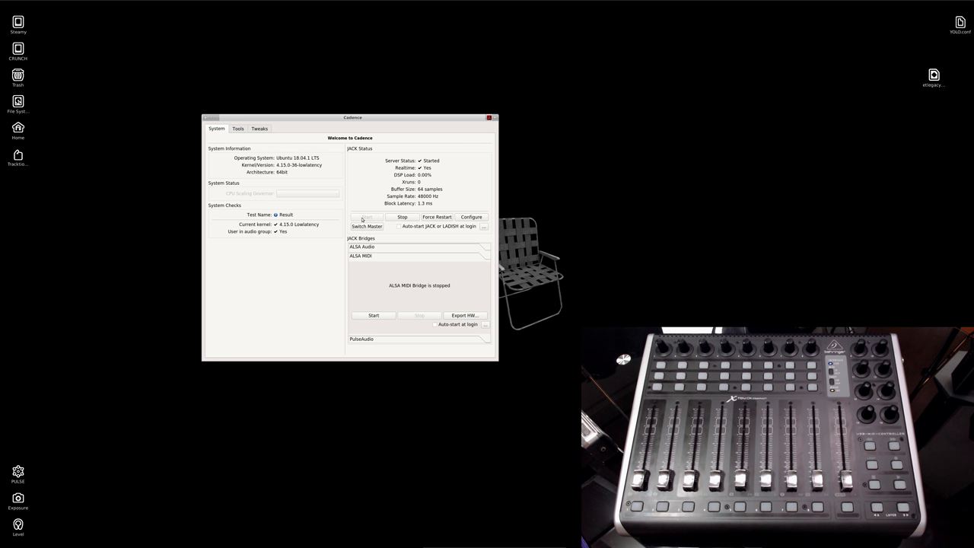
pyautogui.click(464, 315)
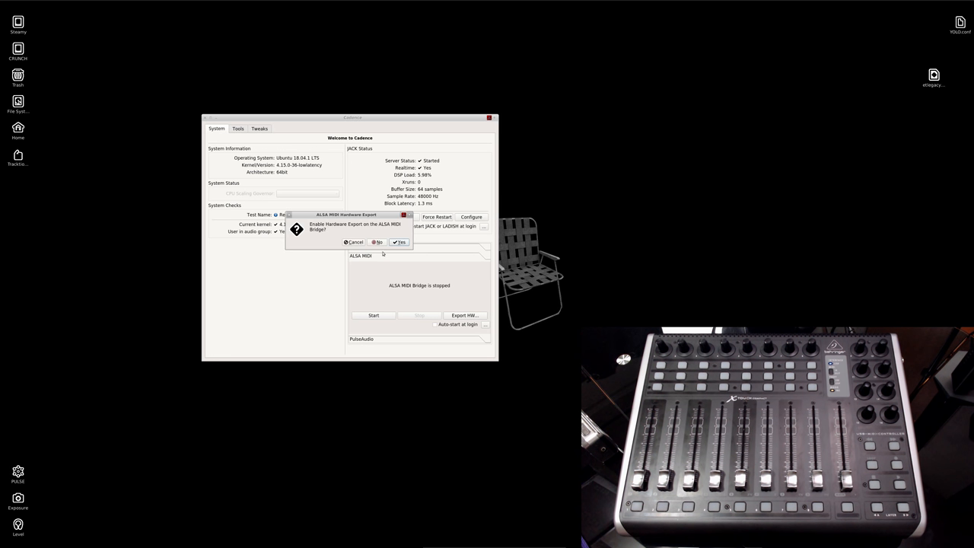
pyautogui.click(378, 242)
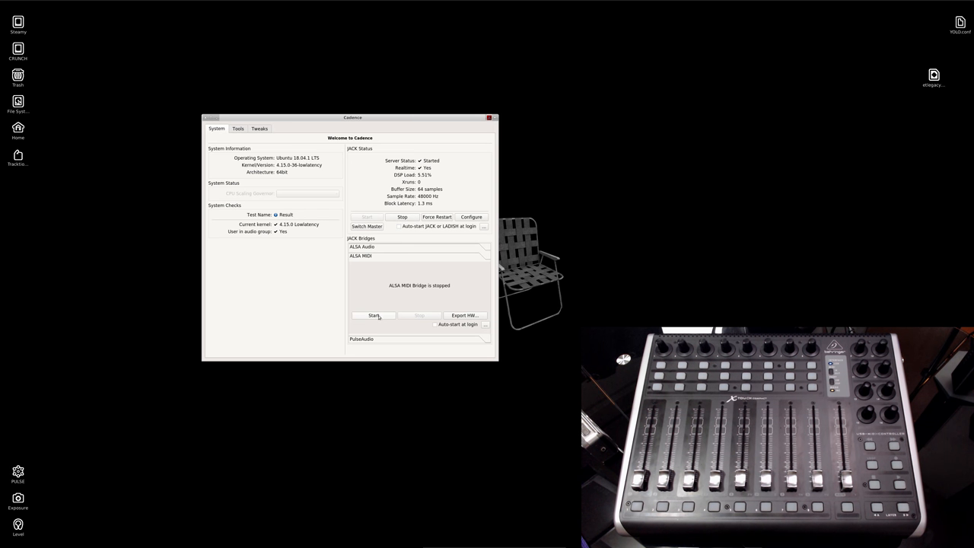
pyautogui.click(373, 315)
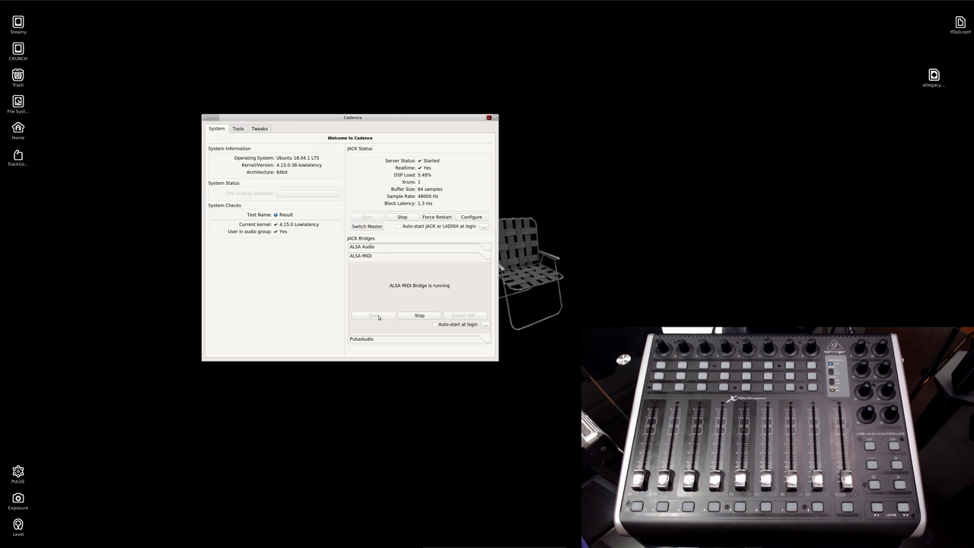
pyautogui.click(238, 128)
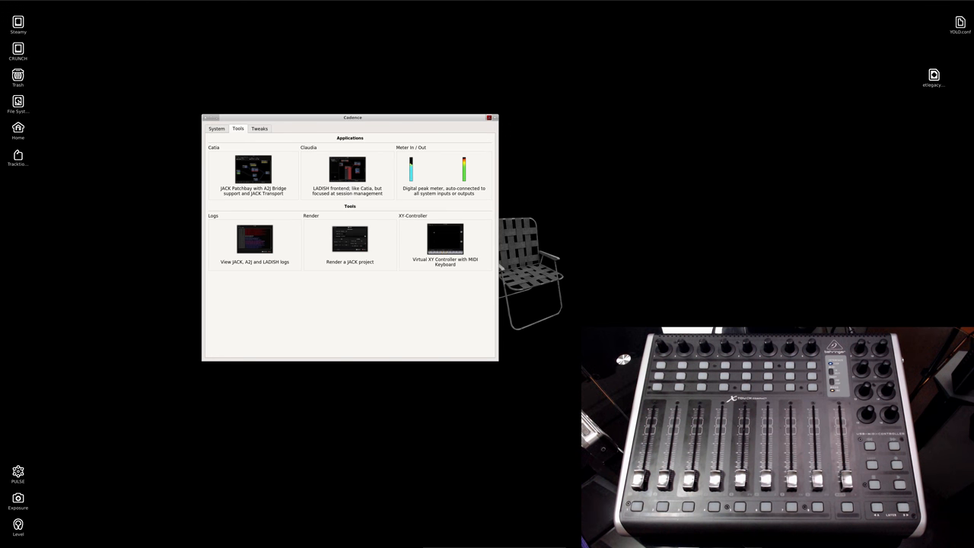
# Launch Catia, move the X-TOUCH COMPACT boxes up, and disconnect the PulseAudio JACK Sink.
pyautogui.click(252, 168)
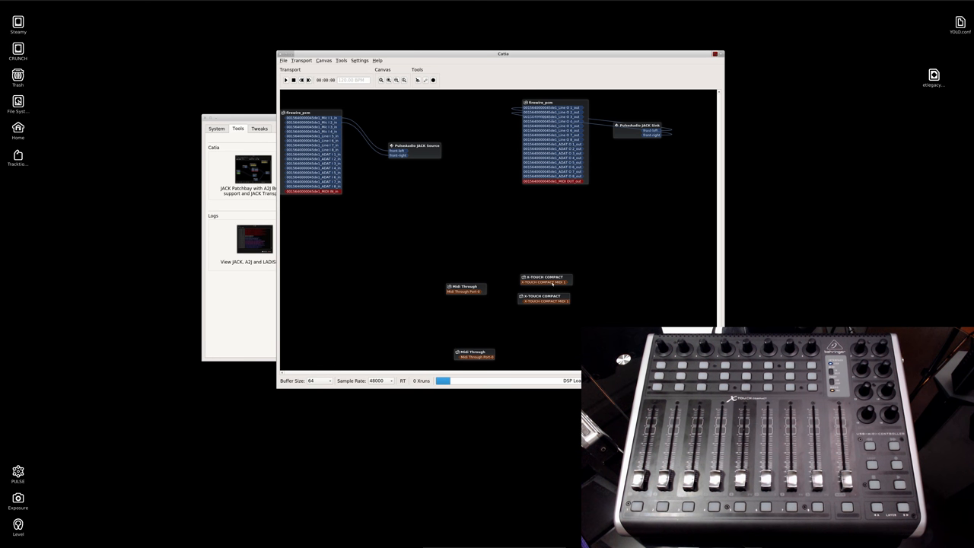
pyautogui.moveTo(544, 282); pyautogui.dragTo(473, 222)
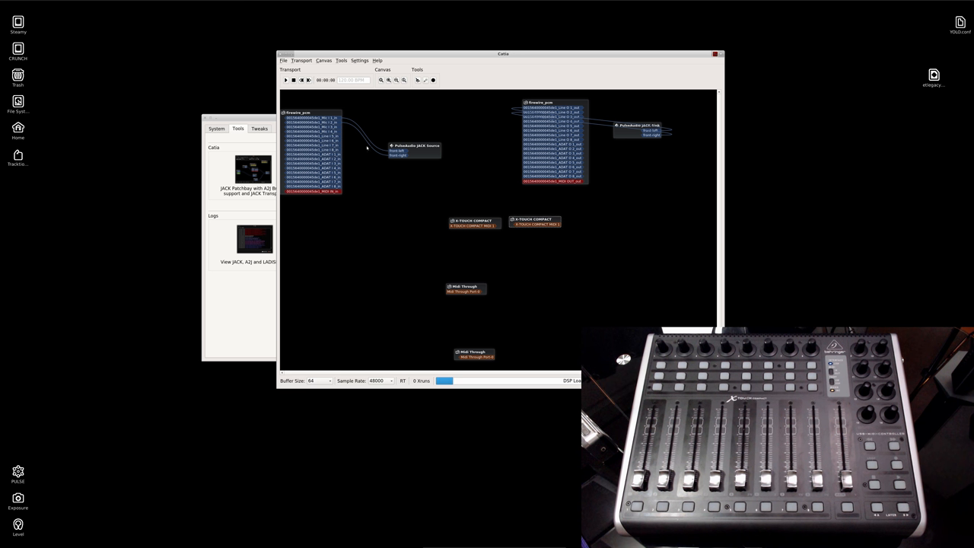
pyautogui.rightClick(639, 126)
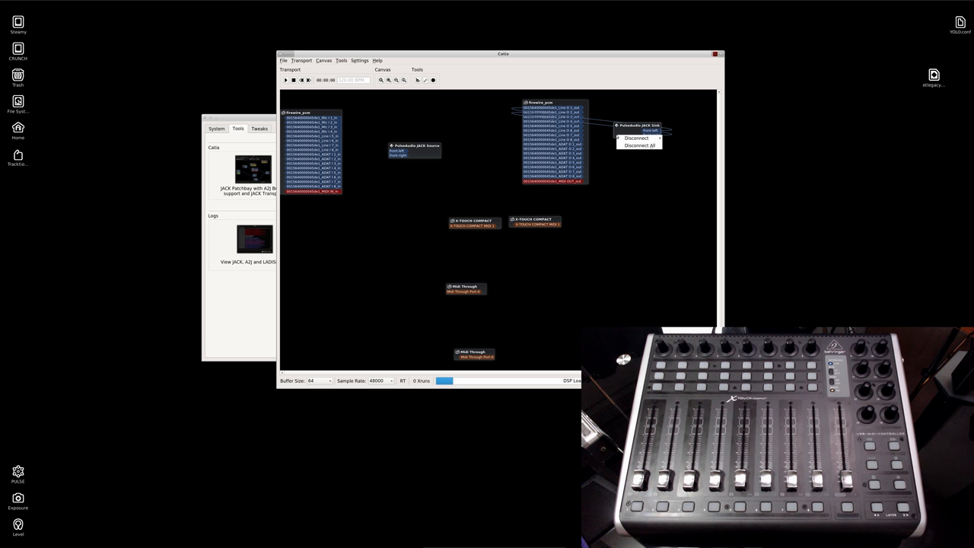
pyautogui.click(639, 145)
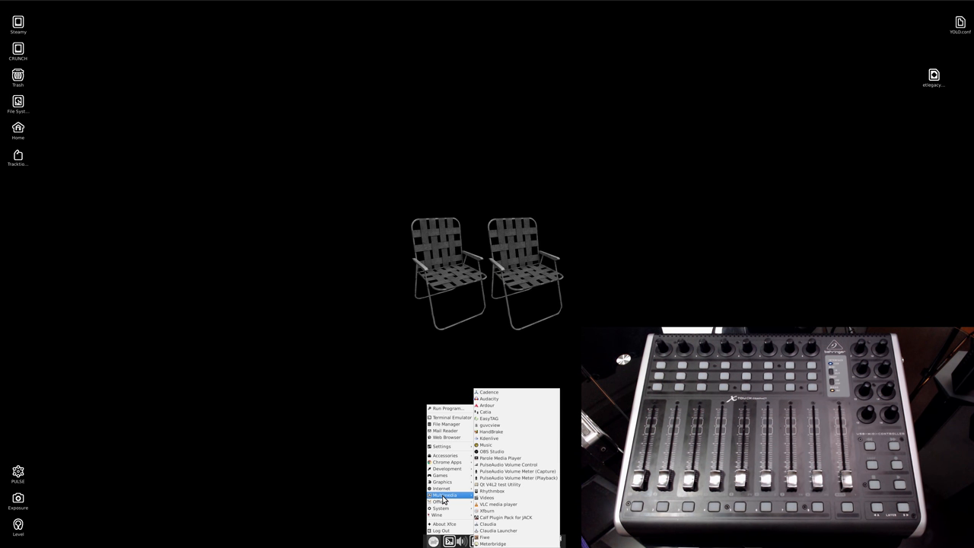
# Launch Ardour and load the recent FCA1616 OMGFIRE session.
pyautogui.click(486, 405)
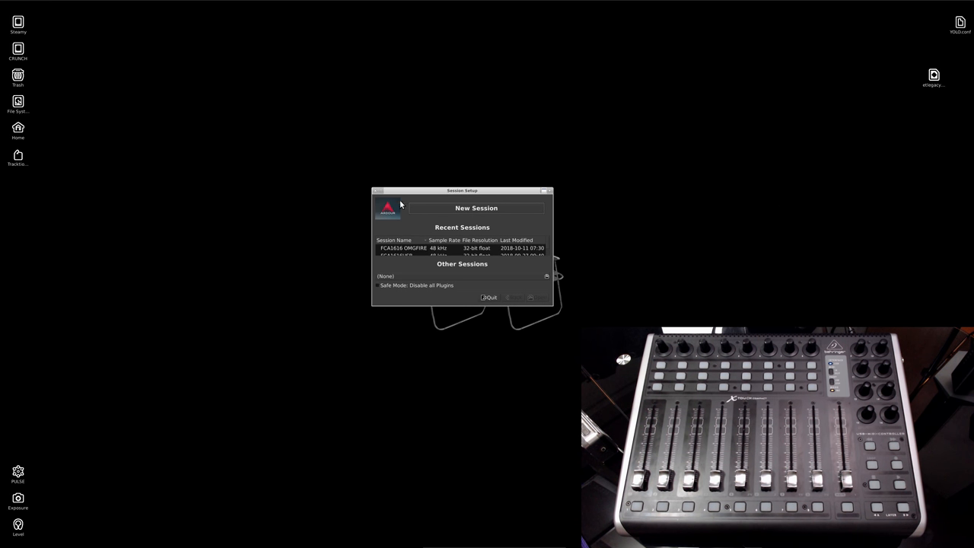
pyautogui.click(530, 296)
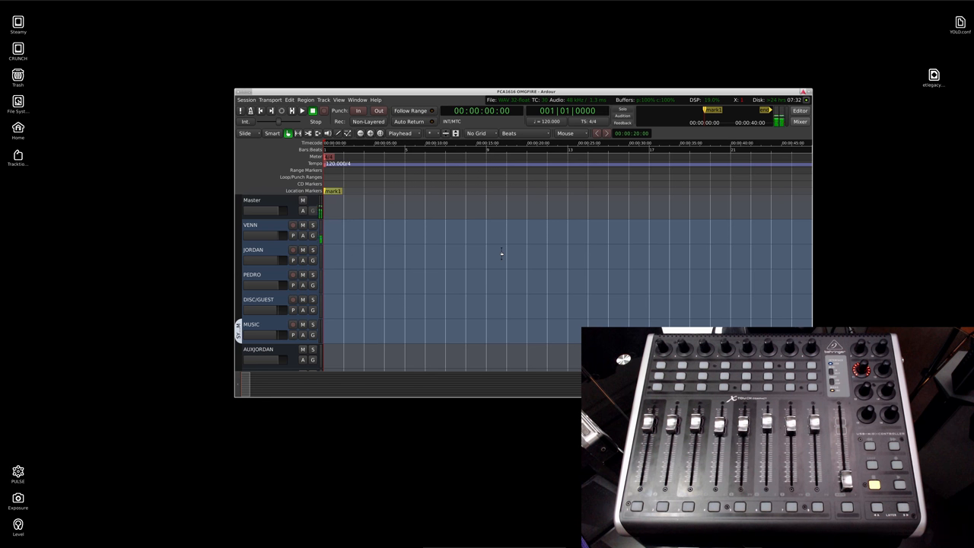
pyautogui.moveTo(288, 99)
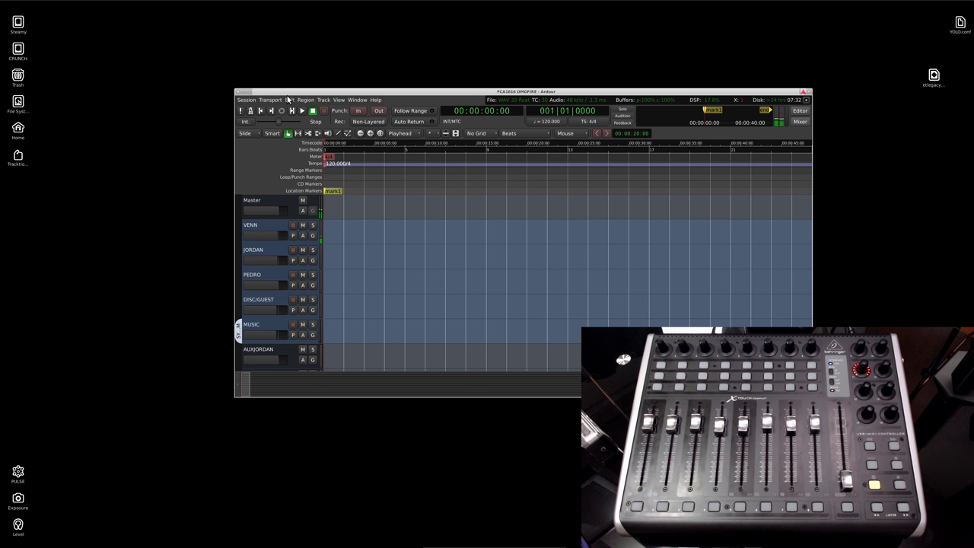
# In Preferences > Control Surfaces, set Mackie device type to Behringer X-Touch Compact and discover devices.
pyautogui.click(289, 100)
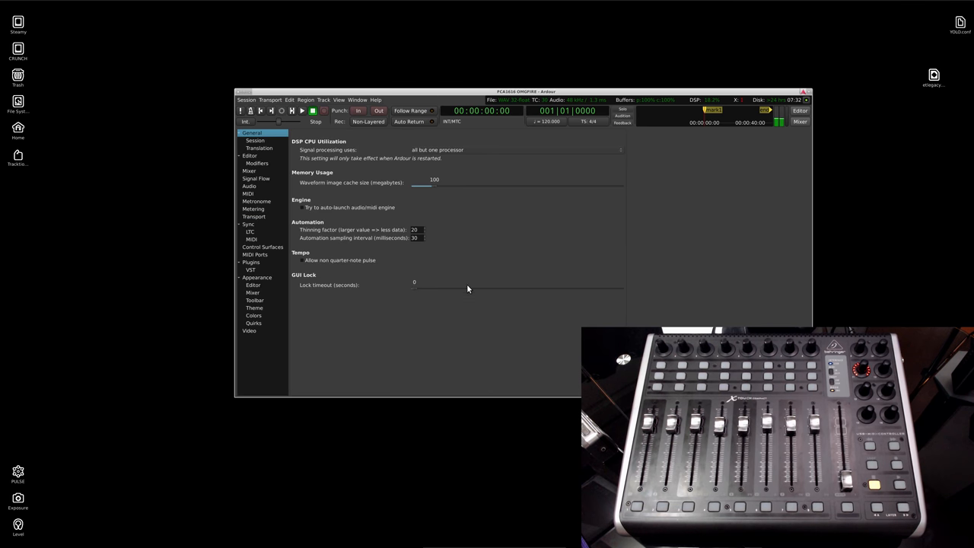
pyautogui.moveTo(266, 265)
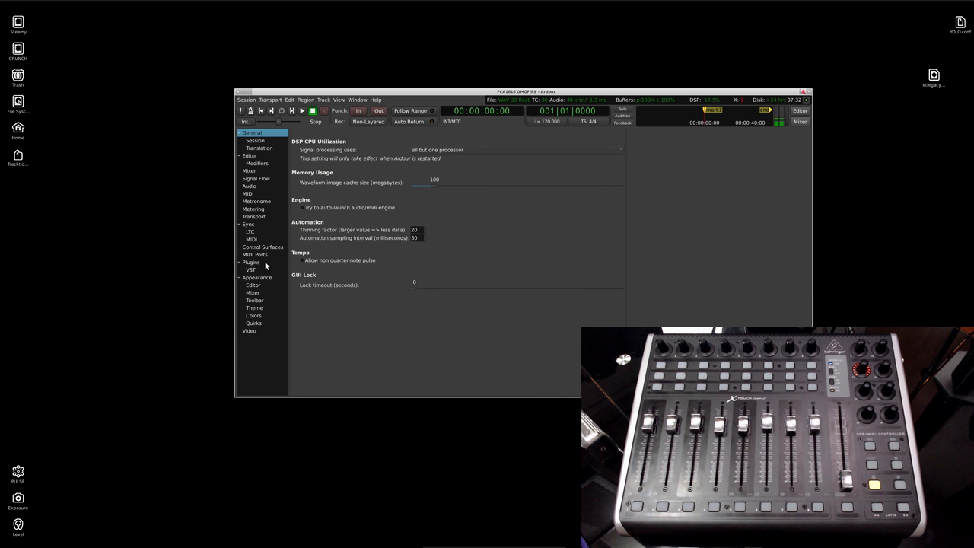
pyautogui.click(262, 246)
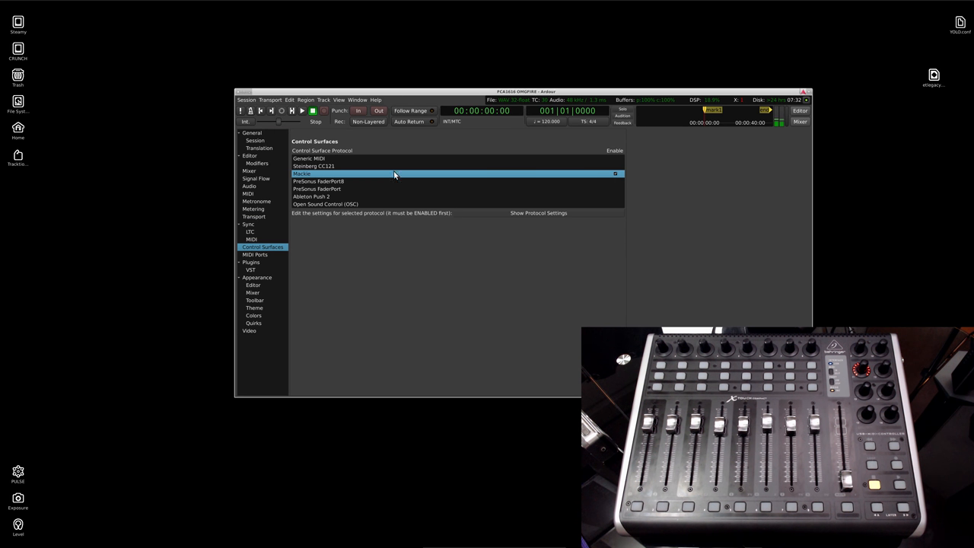
pyautogui.moveTo(324, 178)
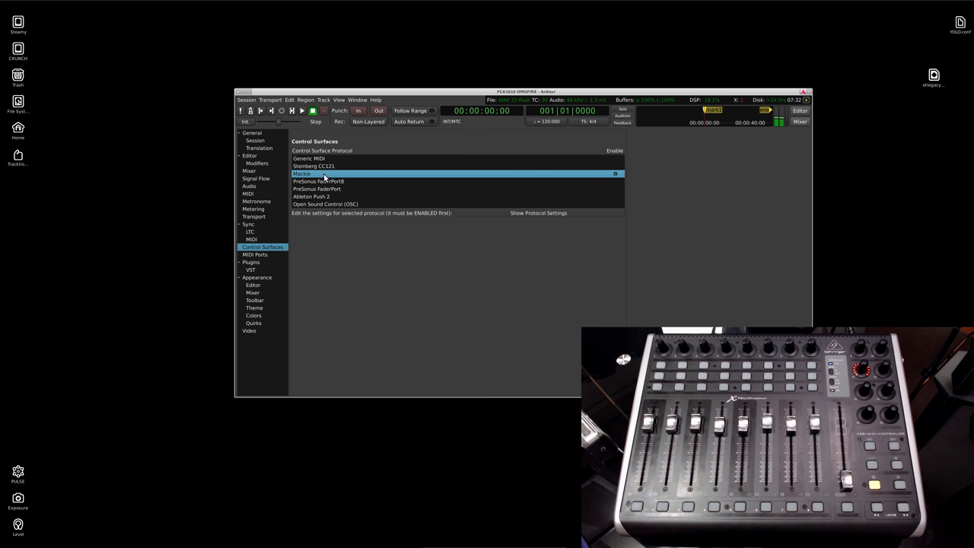
pyautogui.click(538, 212)
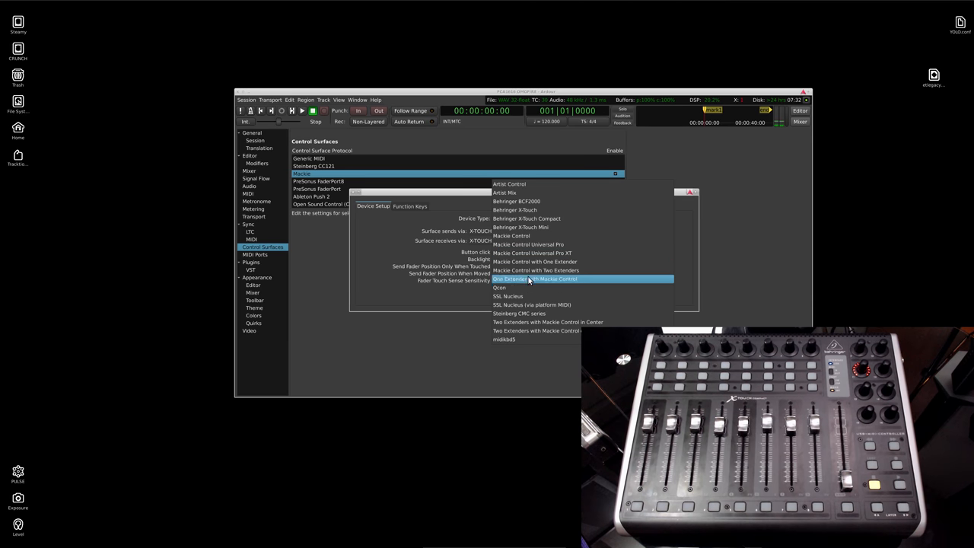
pyautogui.moveTo(515, 209)
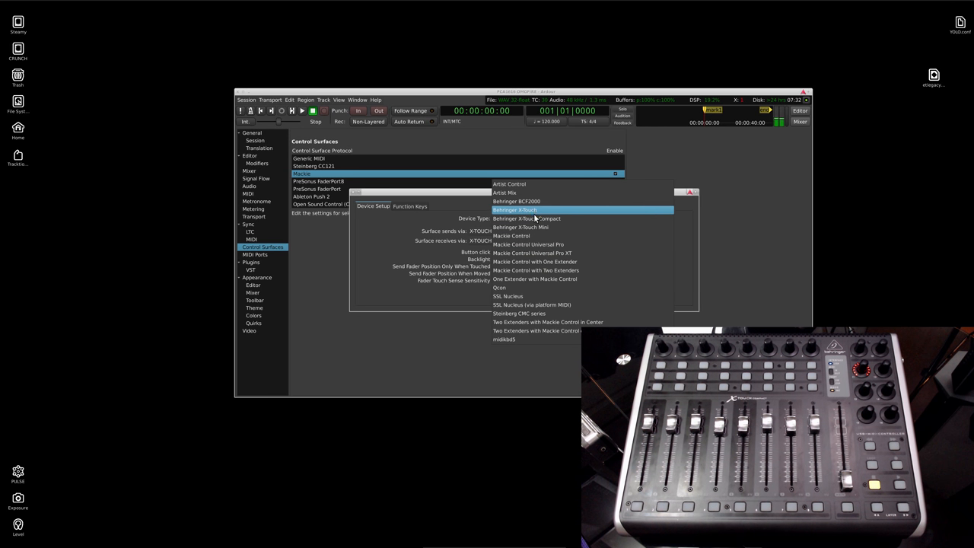
pyautogui.click(526, 219)
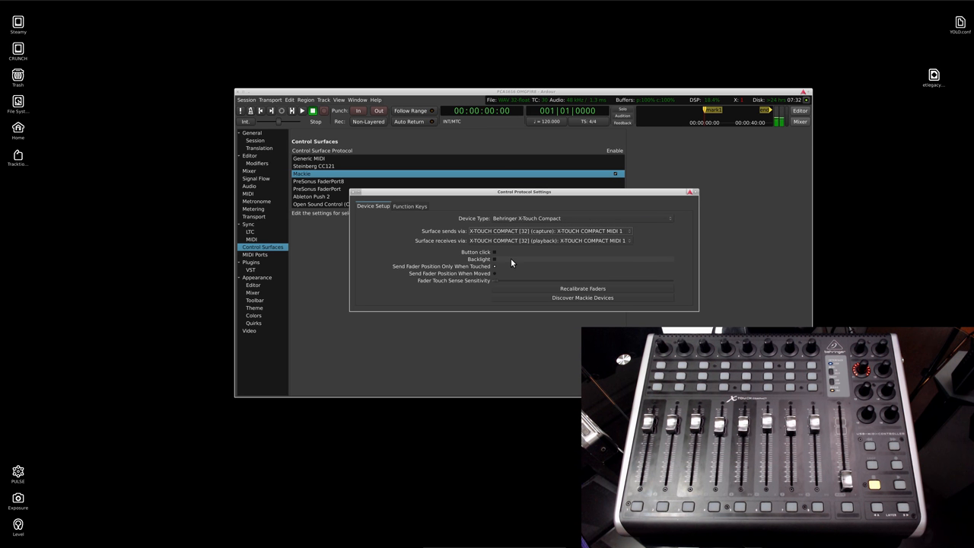
pyautogui.moveTo(583, 299)
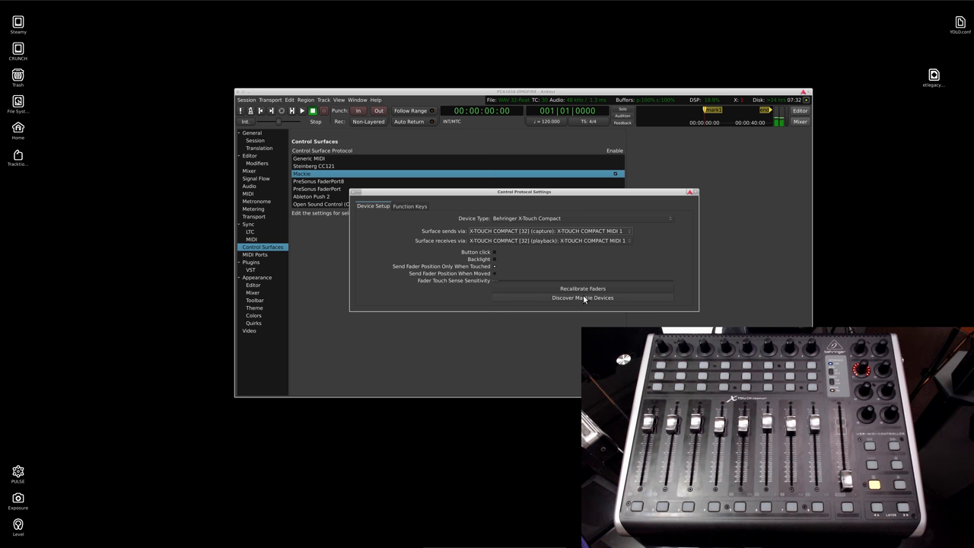
pyautogui.click(691, 192)
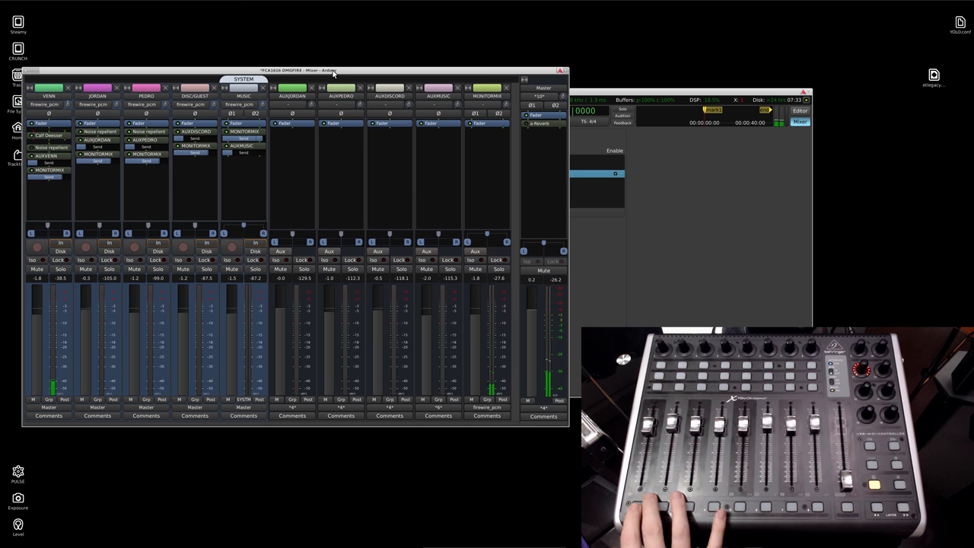
# Adjust mixer track gains from the X-Touch, such as lowering MONITORMIX to -11.6.
pyautogui.click(37, 268)
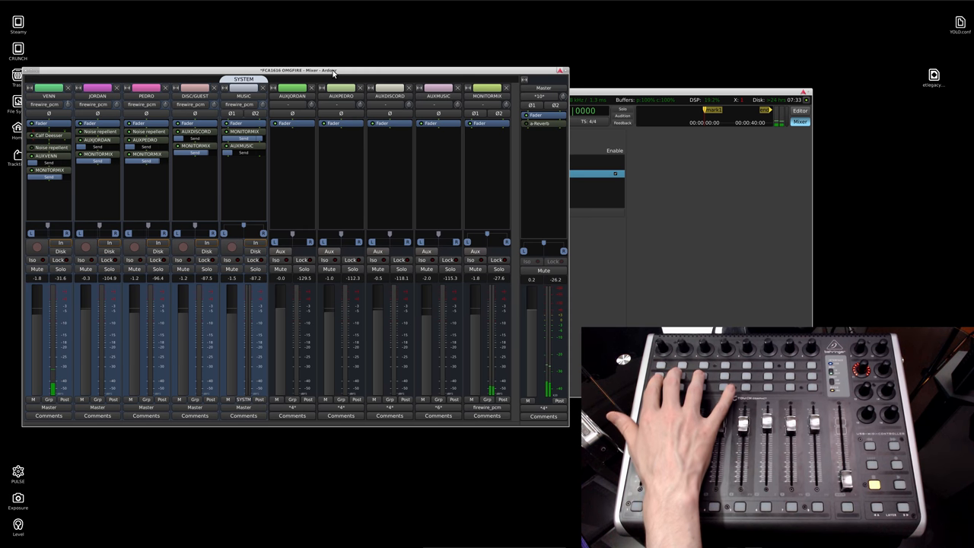
pyautogui.click(60, 269)
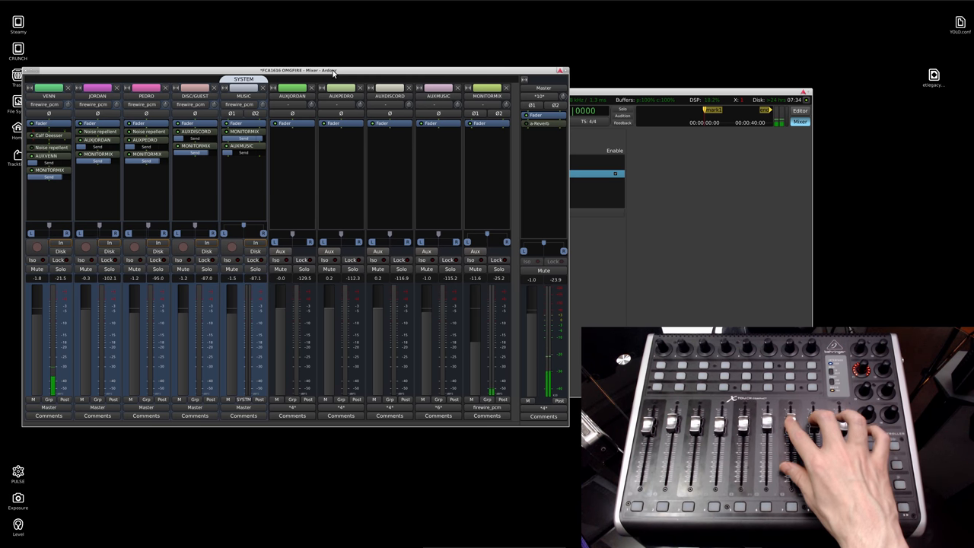
pyautogui.moveTo(502, 5)
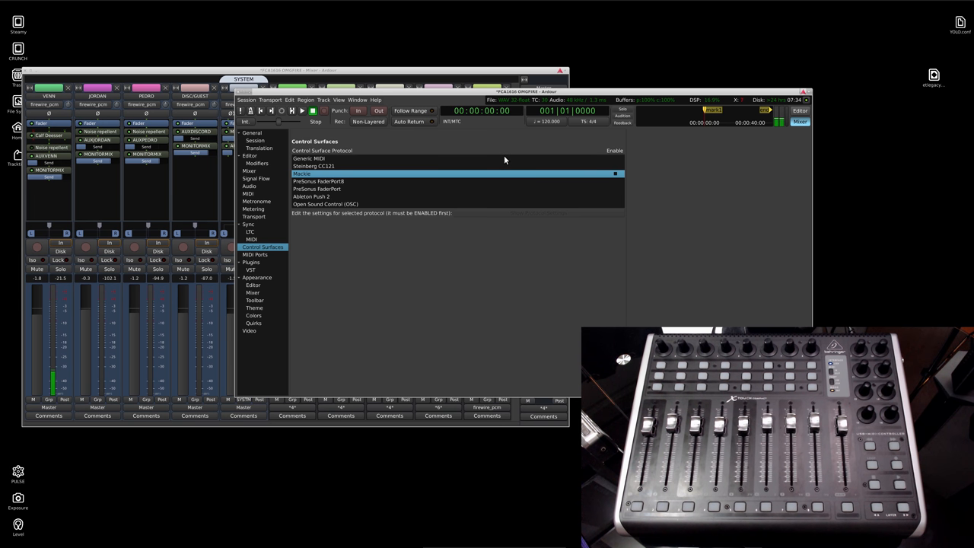
# Disable the Mackie surface, then open the Generic MIDI surface settings.
pyautogui.click(308, 158)
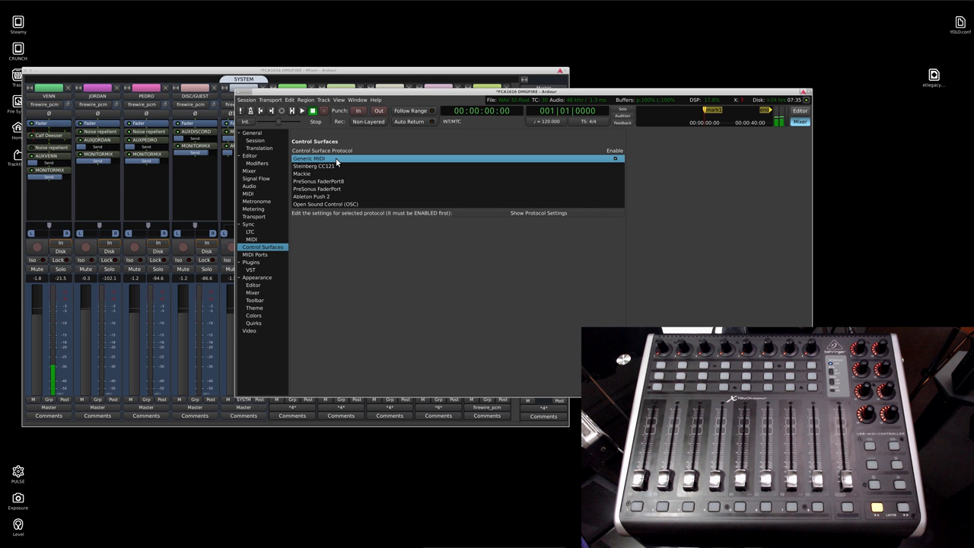
pyautogui.click(538, 213)
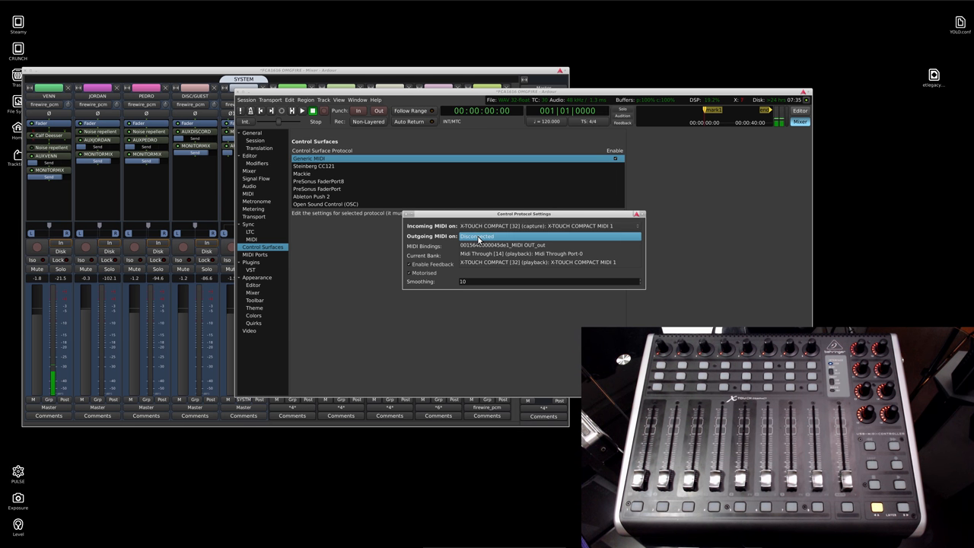
# Set Generic MIDI outgoing port to X-TOUCH COMPACT MIDI 1 playback and move the dialog aside.
pyautogui.click(547, 236)
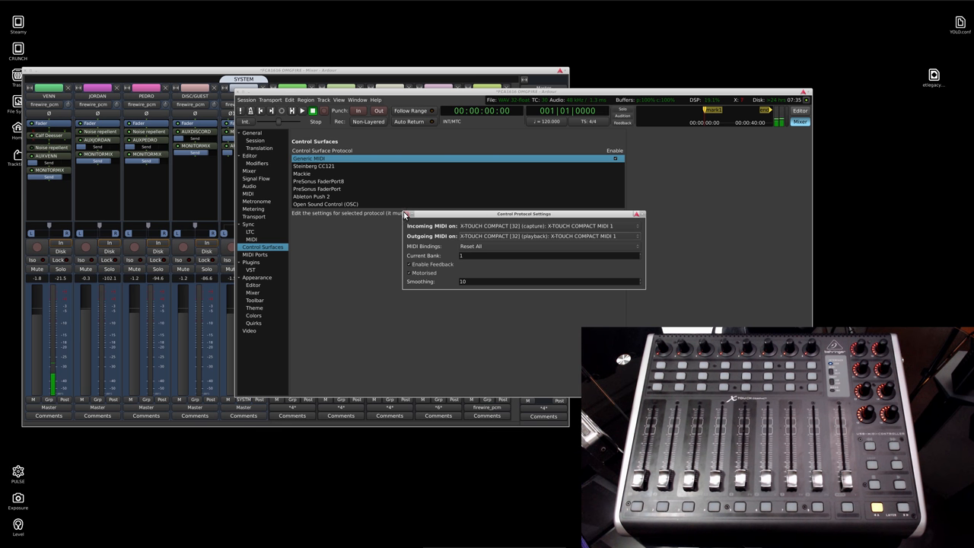
pyautogui.click(636, 214)
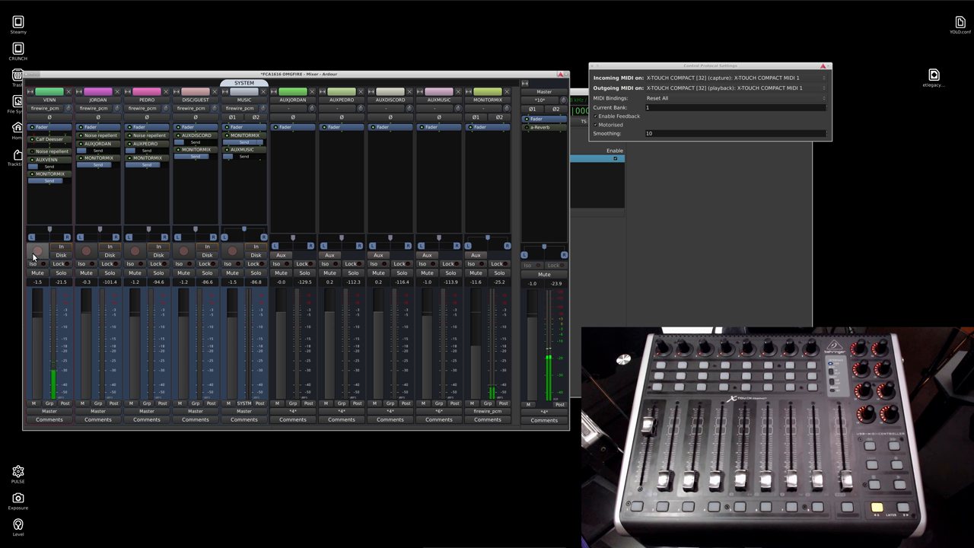
pyautogui.moveTo(35, 251)
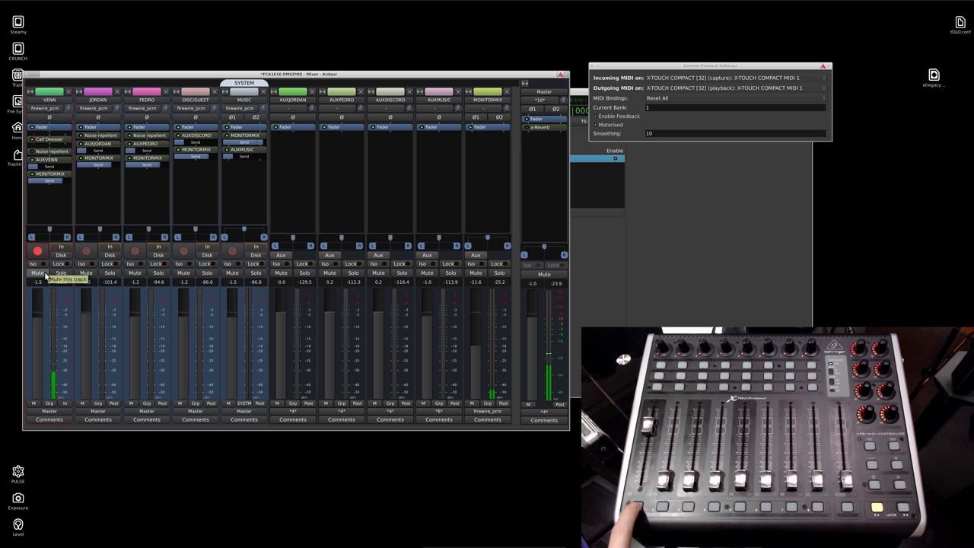
# Mute the VENN track while driving faders from the X-Touch in Generic MIDI mode.
pyautogui.click(36, 251)
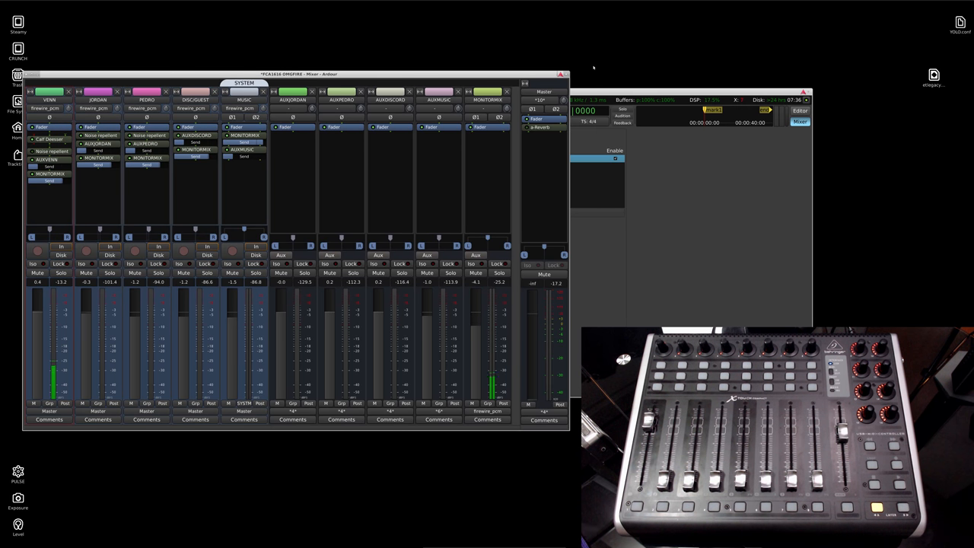
# Open and close the Session menu, returning to the Control Surfaces preferences.
pyautogui.click(245, 99)
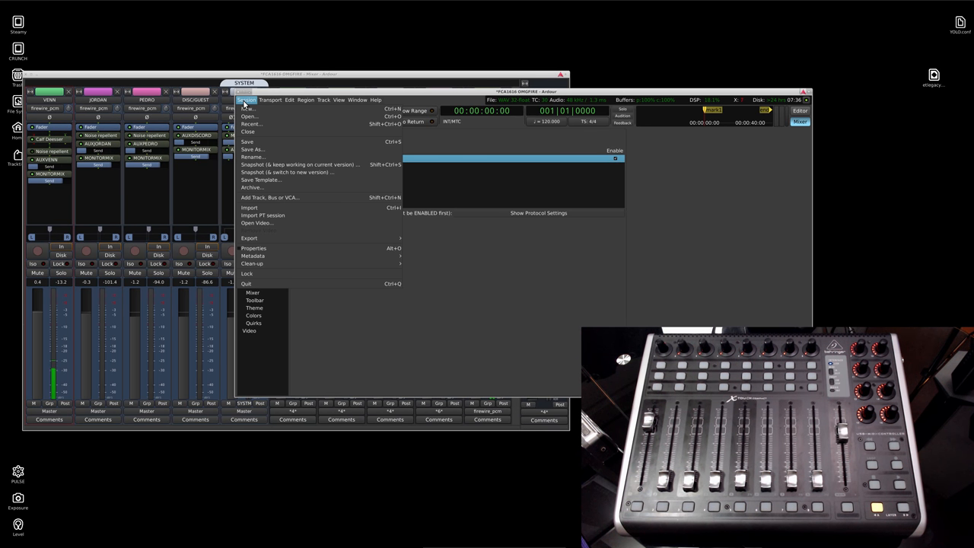
pyautogui.click(260, 179)
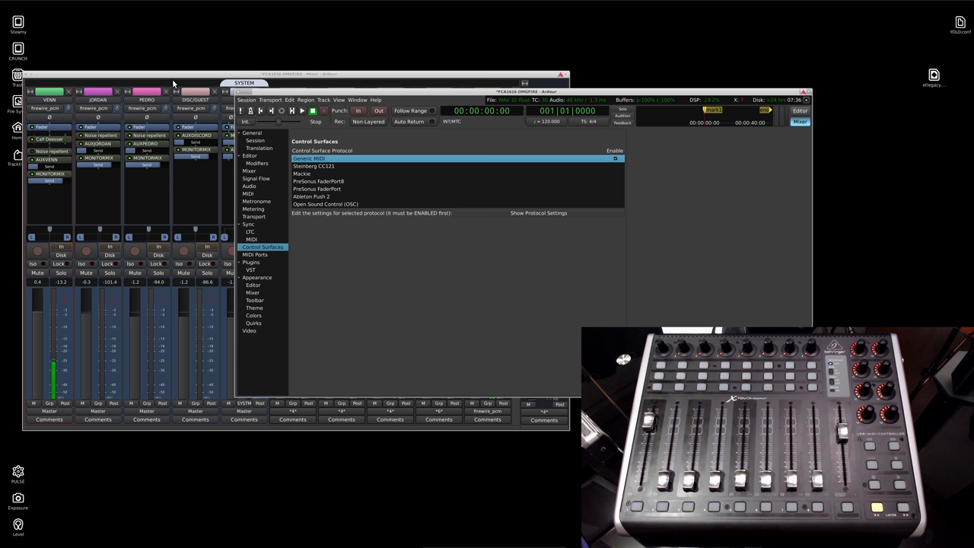
pyautogui.moveTo(715, 199)
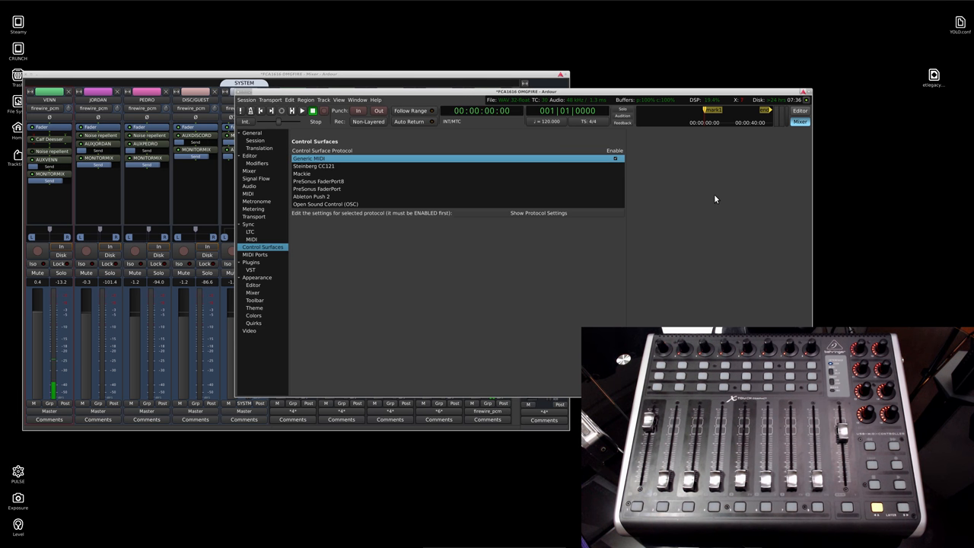